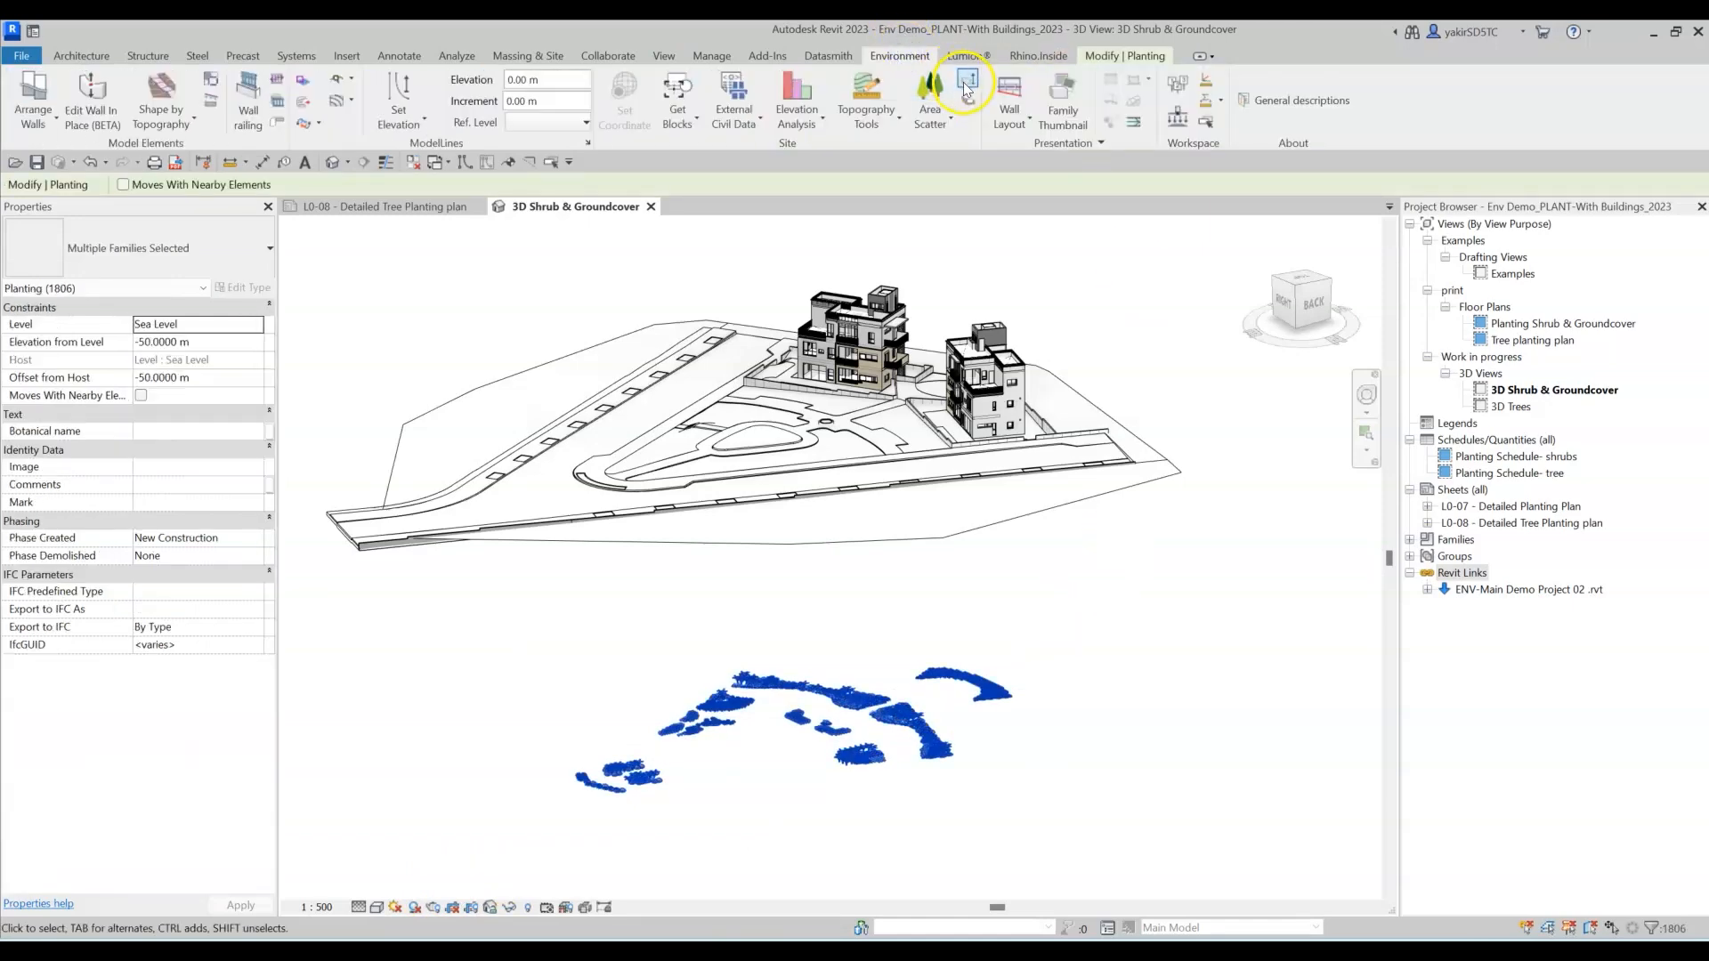
- Align the selected shrubs and groundcover to their own host surfaces with Find My Host
left_click(967, 80)
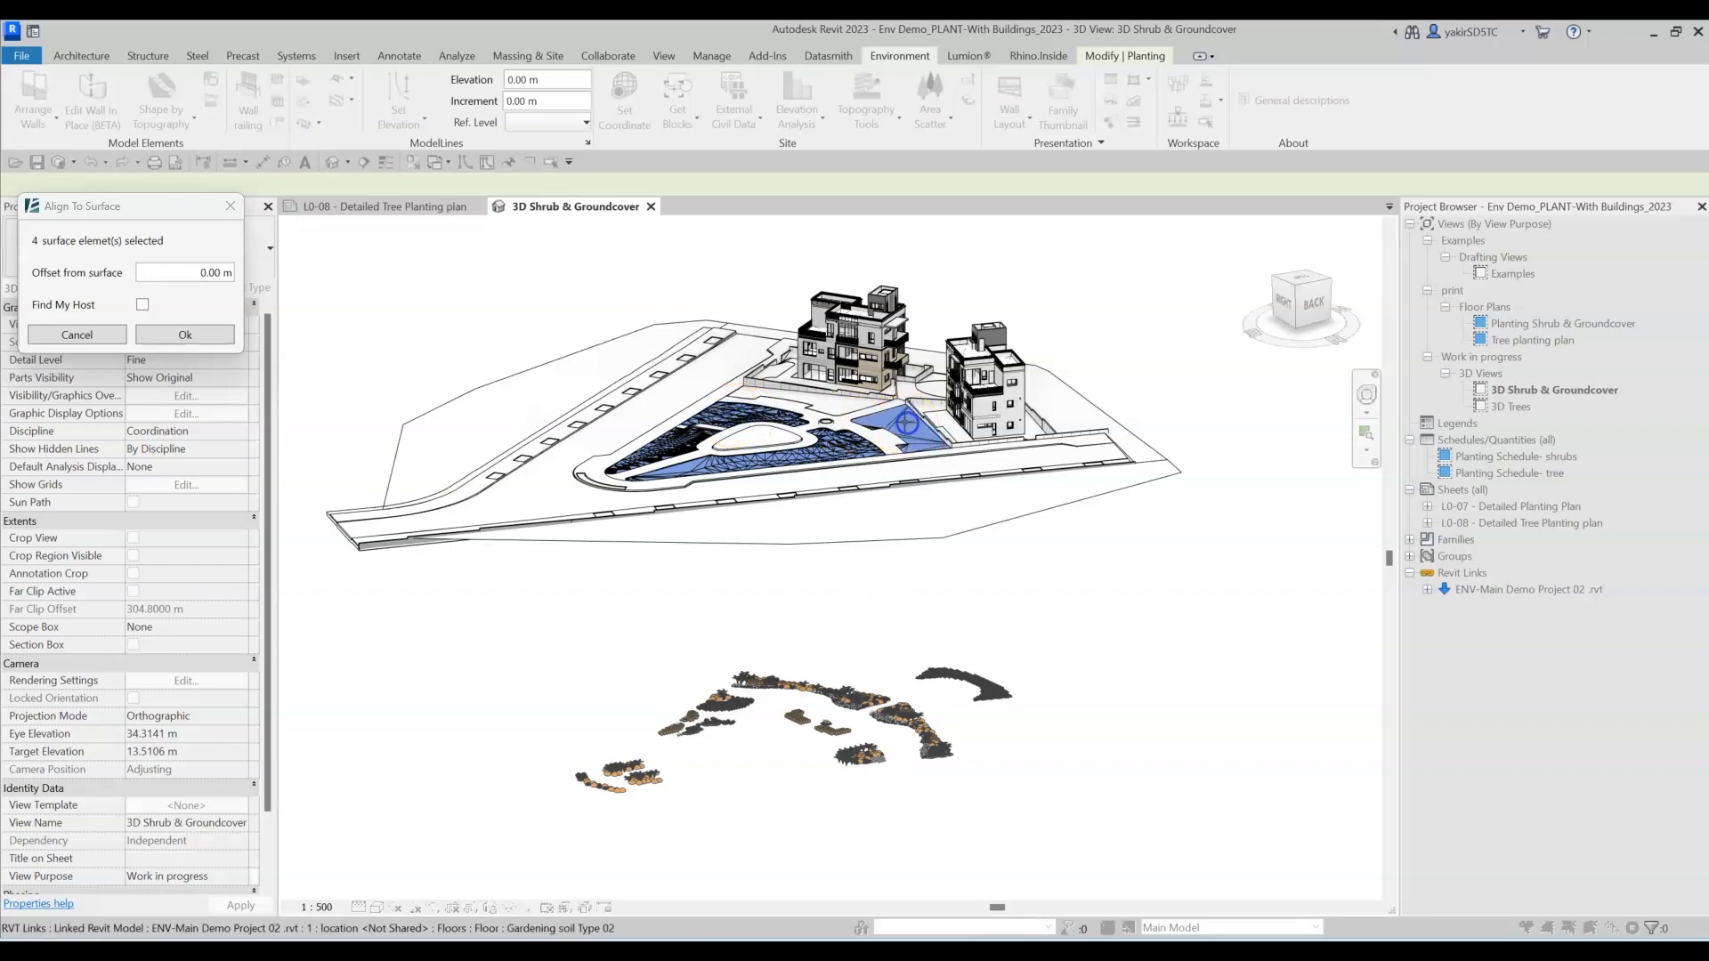
left_click(1070, 401)
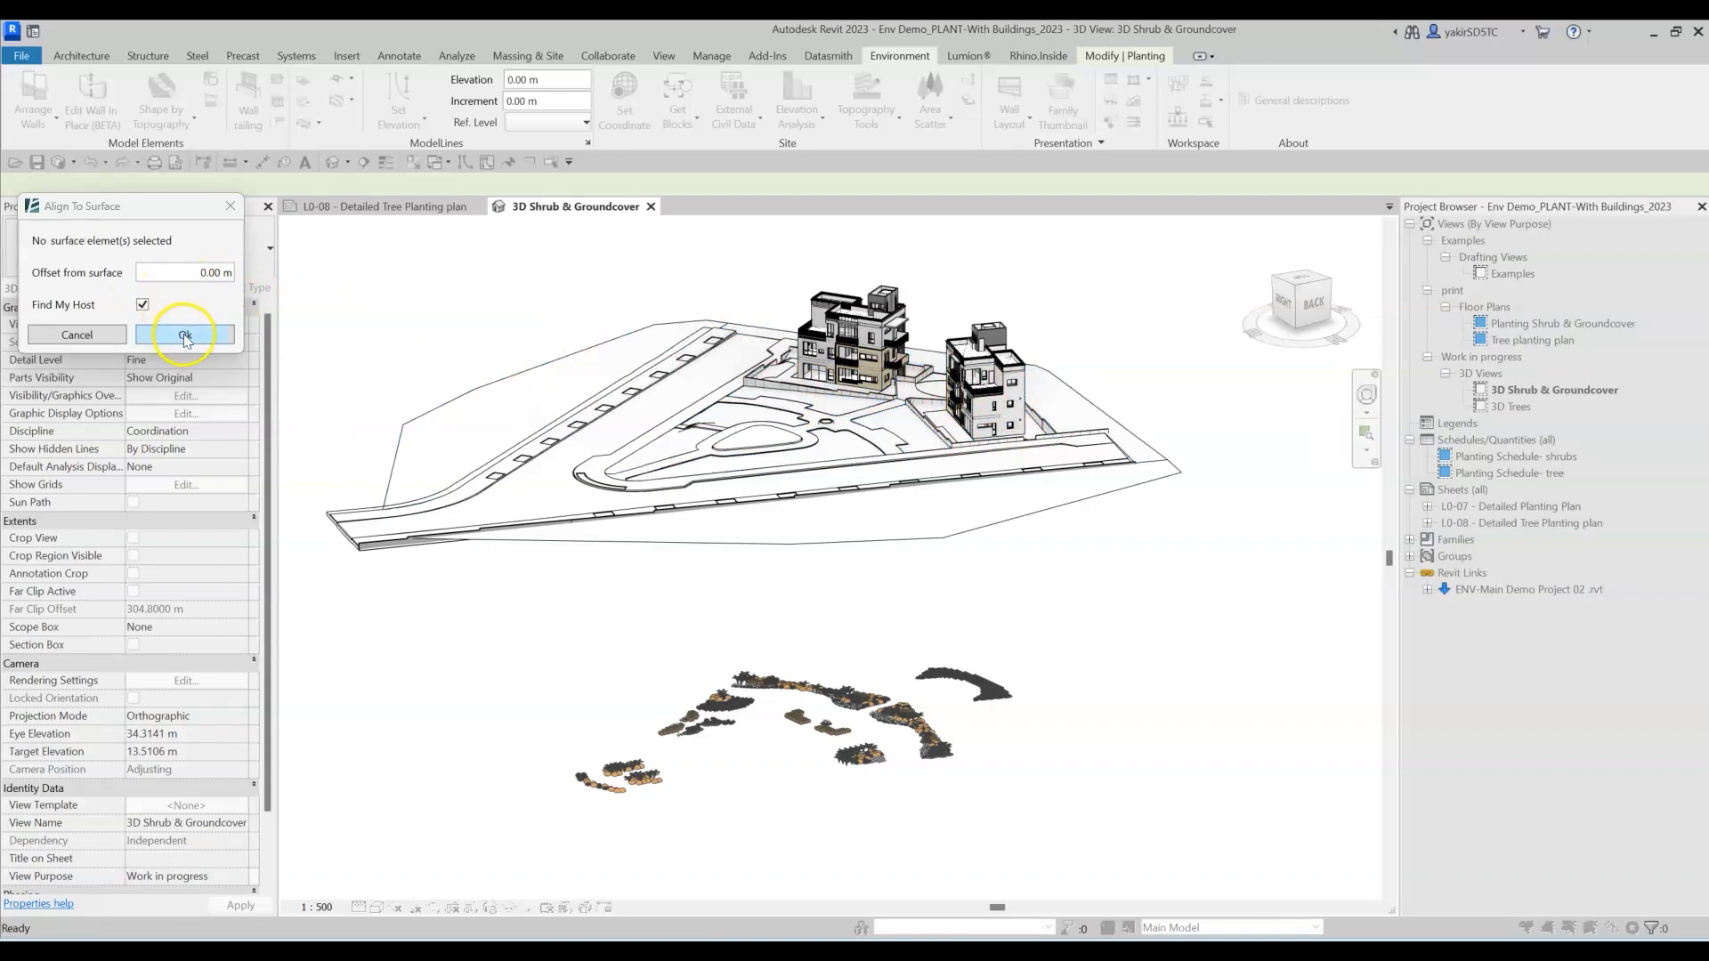
left_click(185, 334)
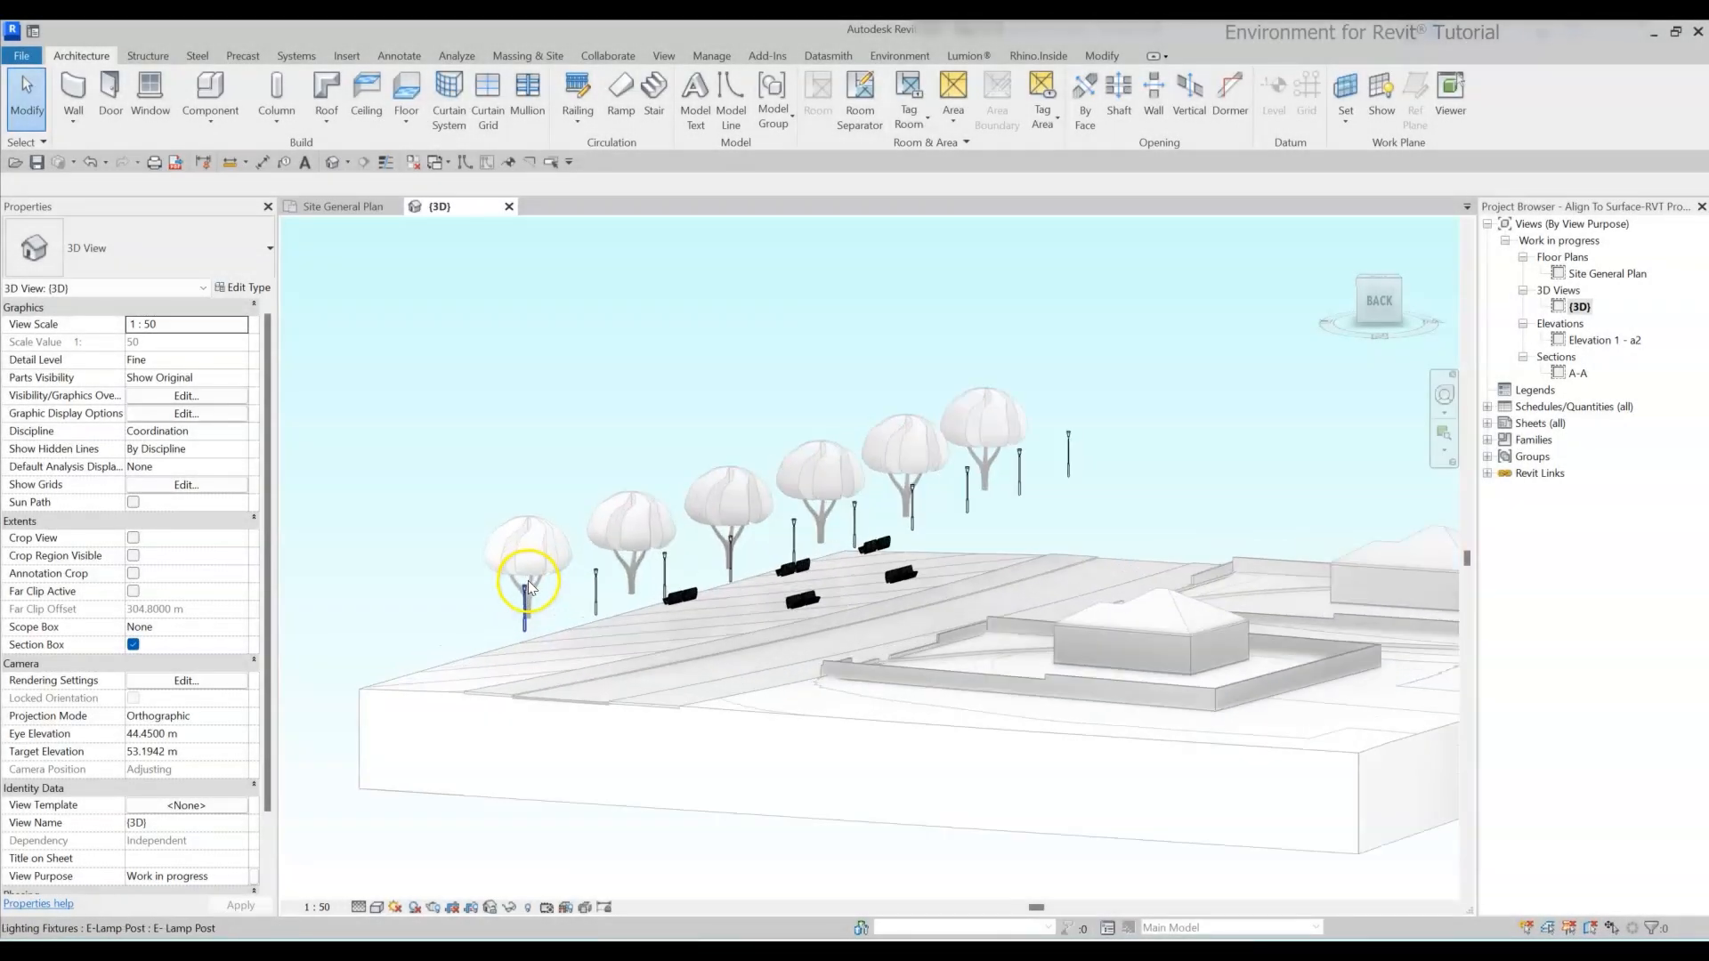
- Select the row of trees, lamp posts and benches and align them to the three paving floors
left_click(523, 585)
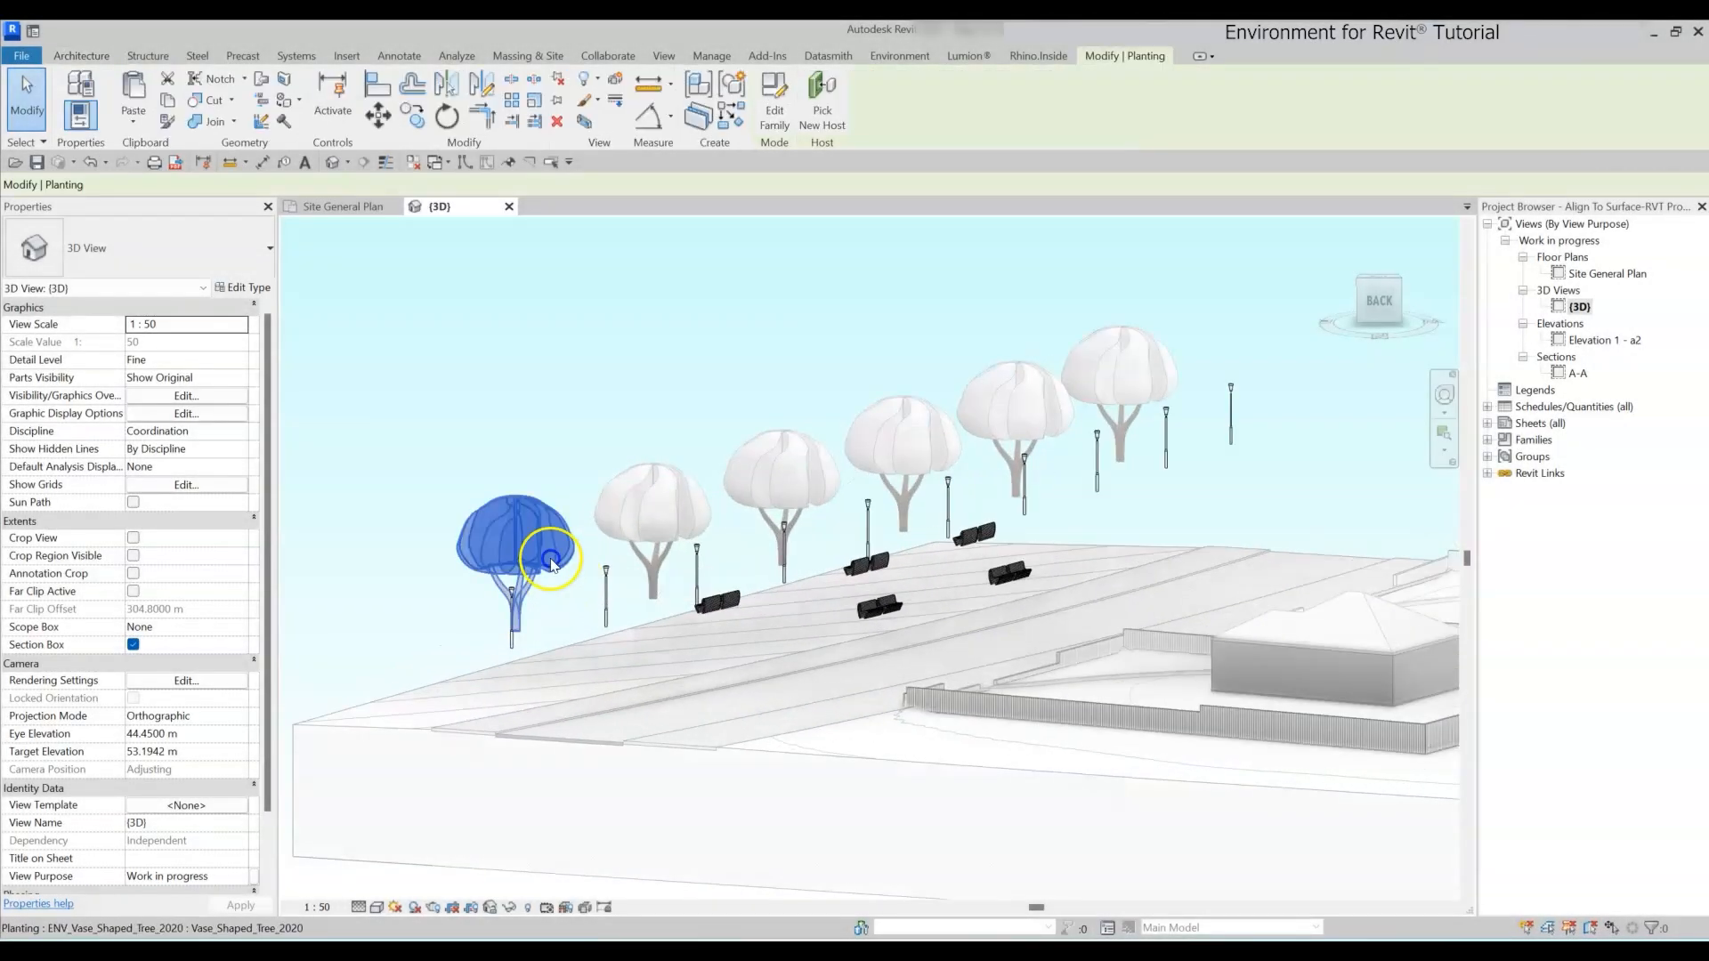
left_click(712, 602)
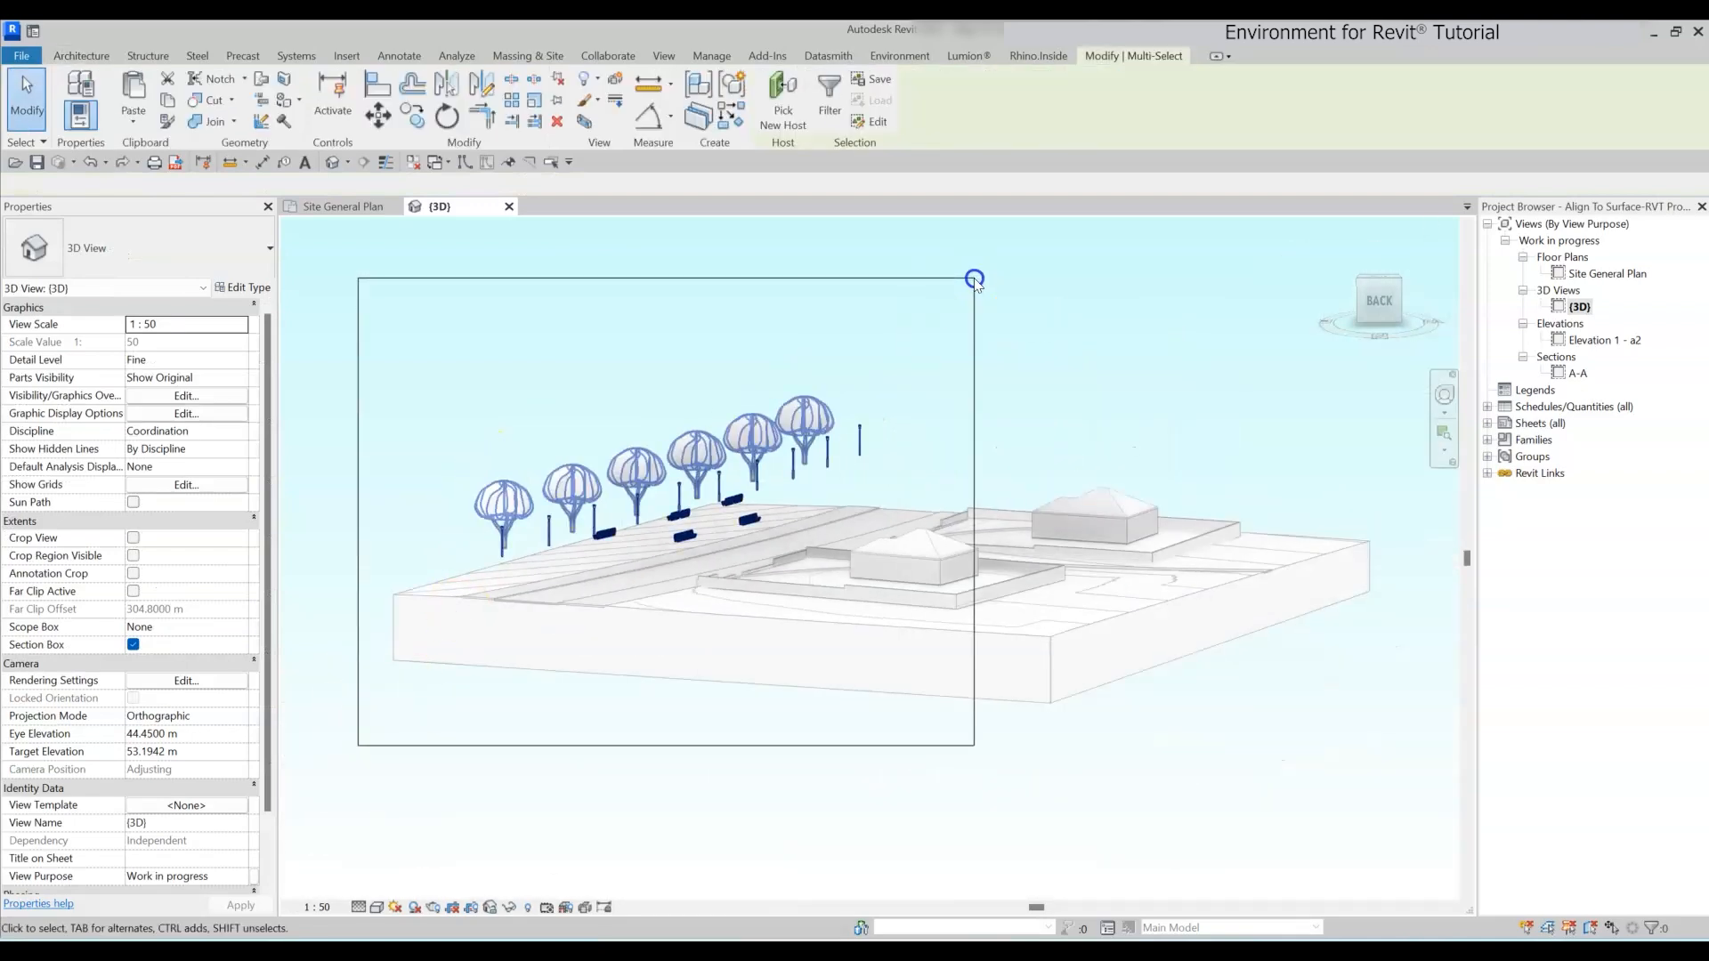
left_click(899, 55)
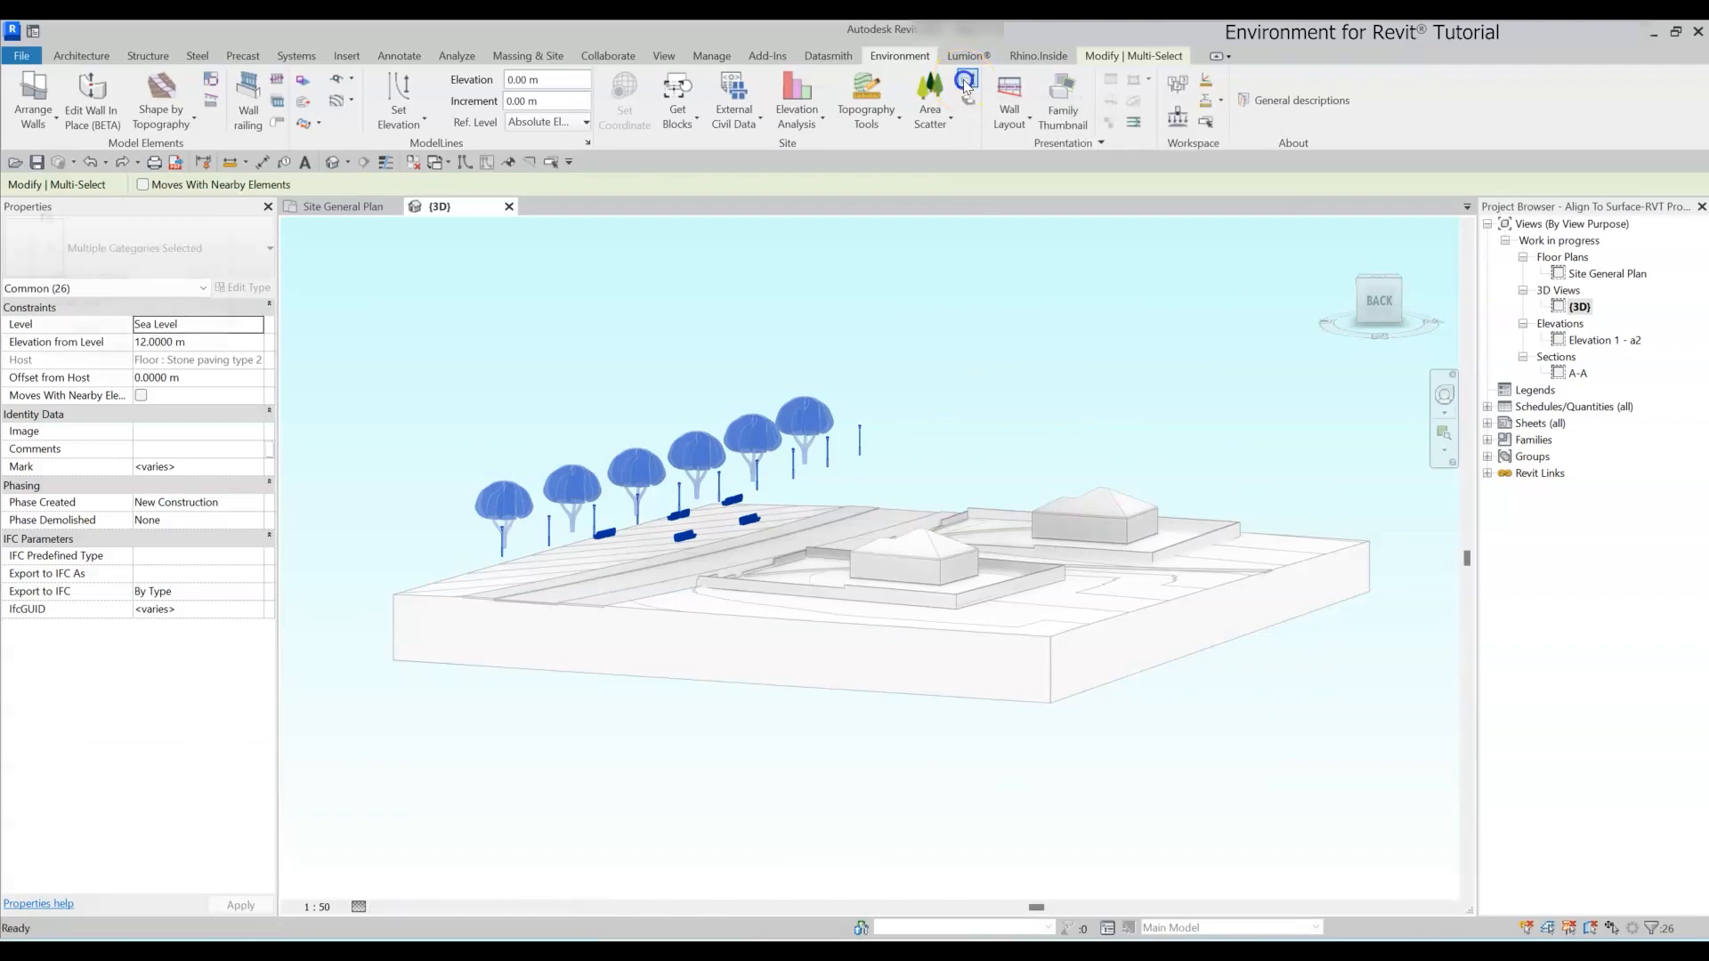
left_click(965, 84)
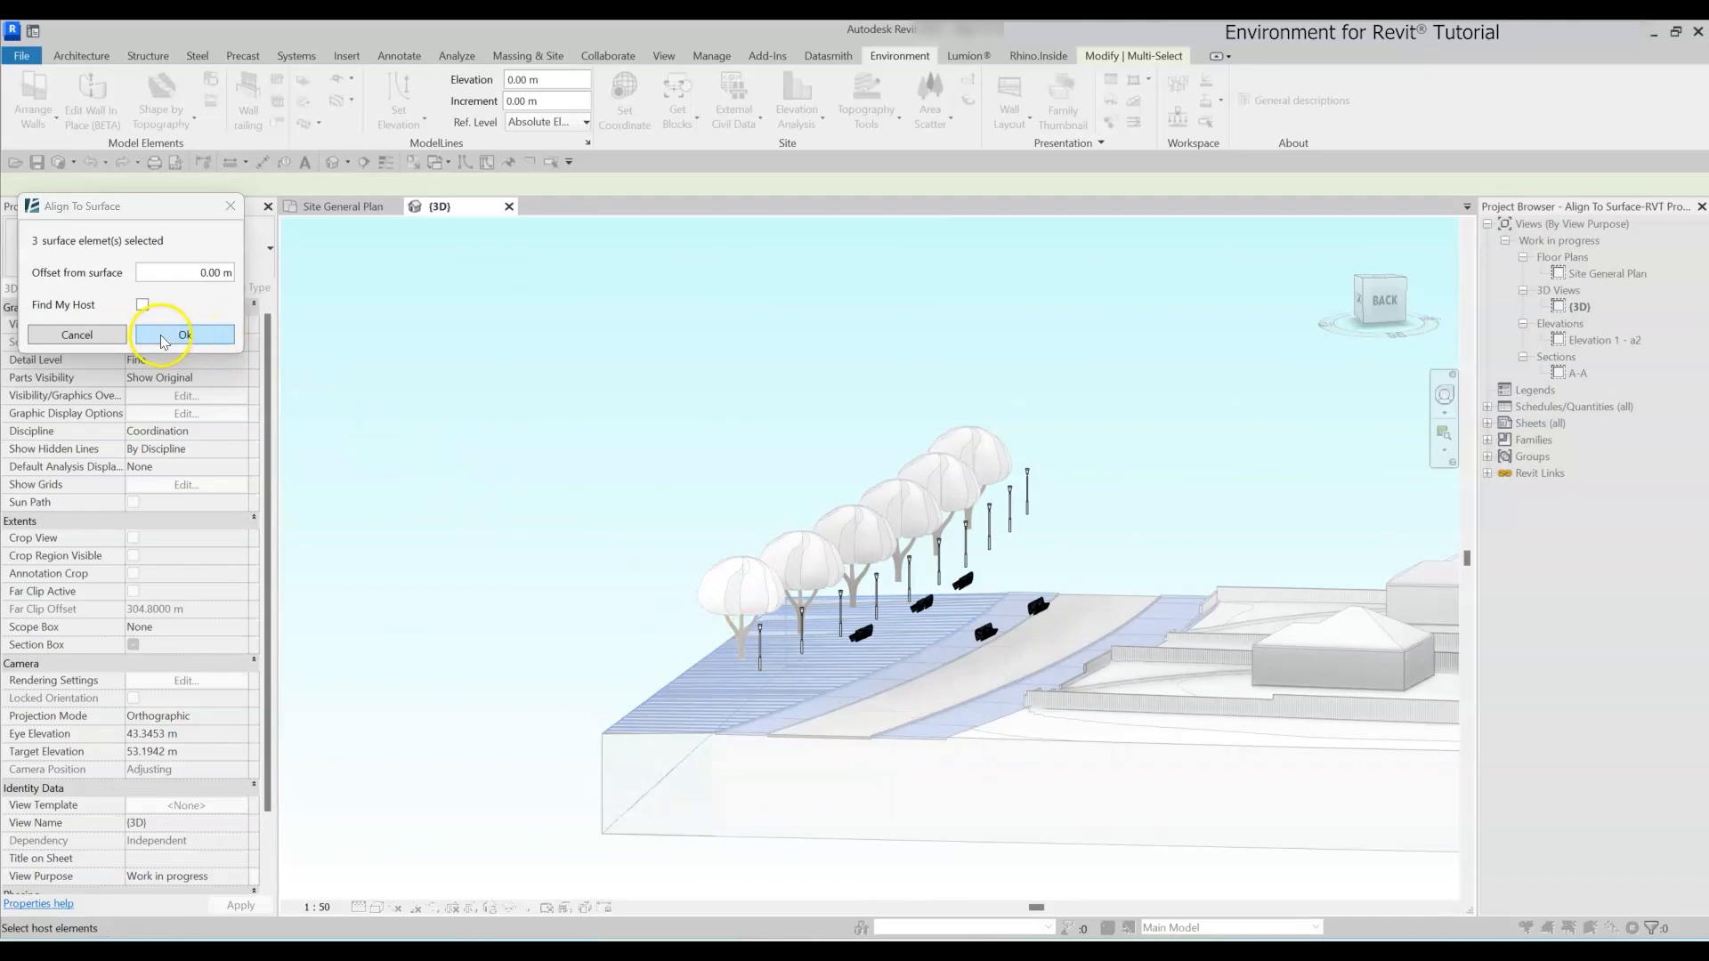
left_click(184, 334)
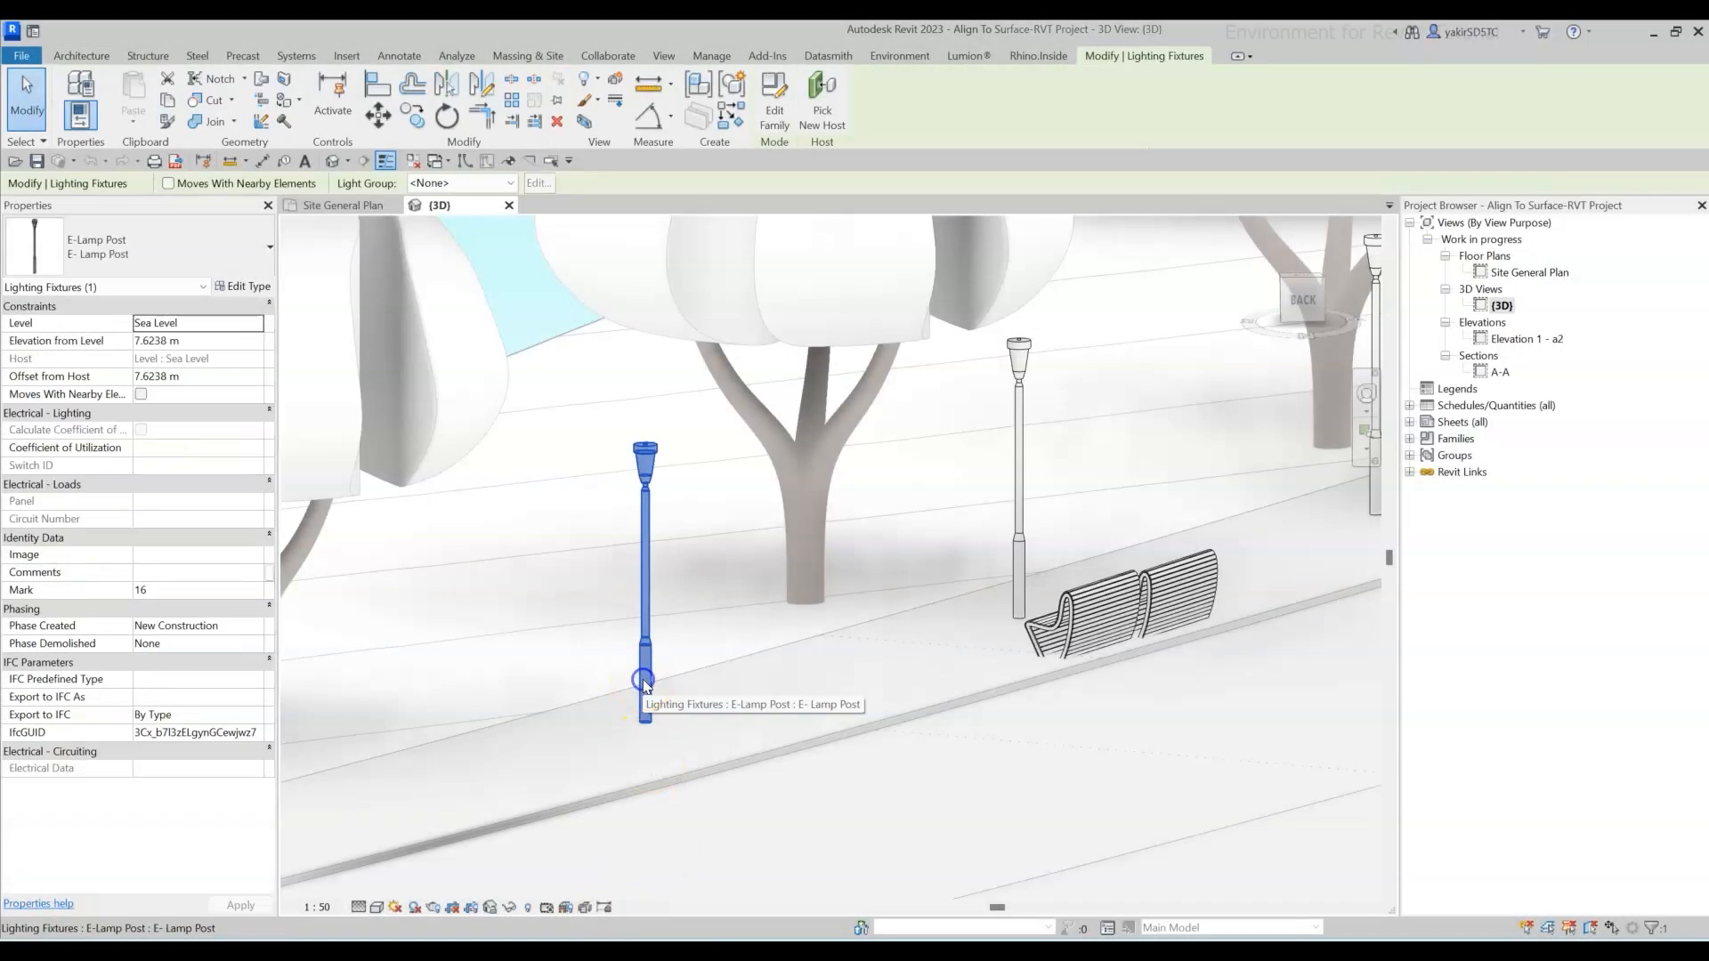
mouse_move(368, 388)
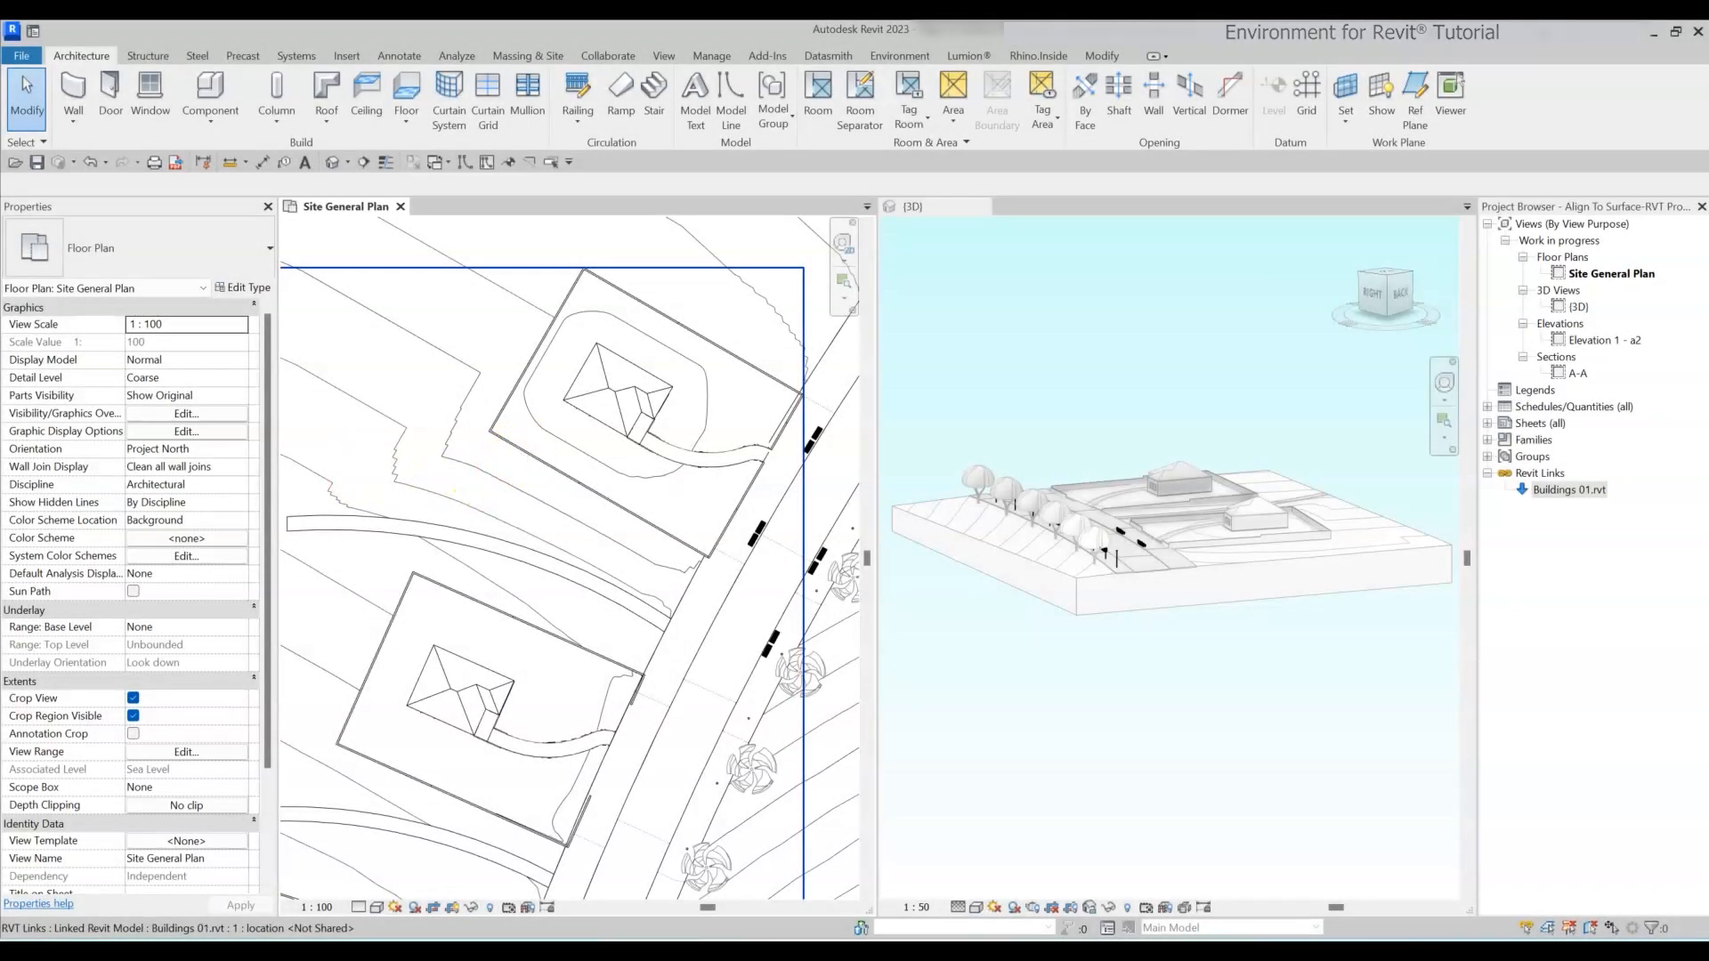
- Select the benches by the linked building and pick its floor surface as their host
left_click(624, 447)
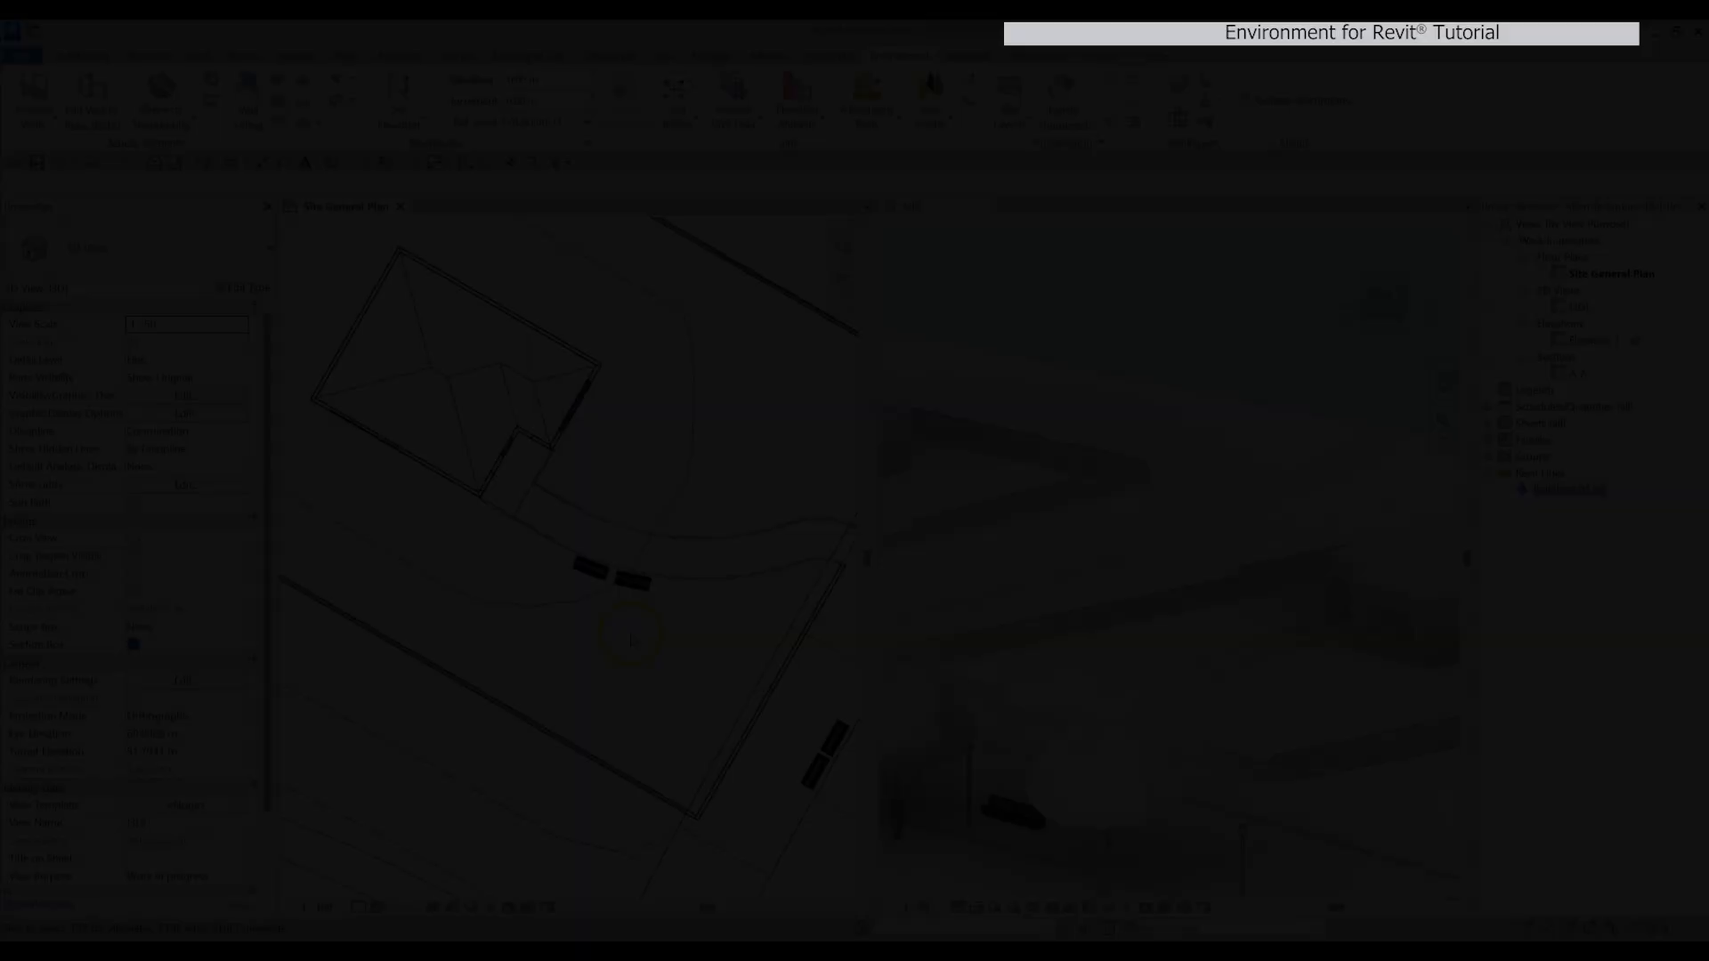
left_click(629, 571)
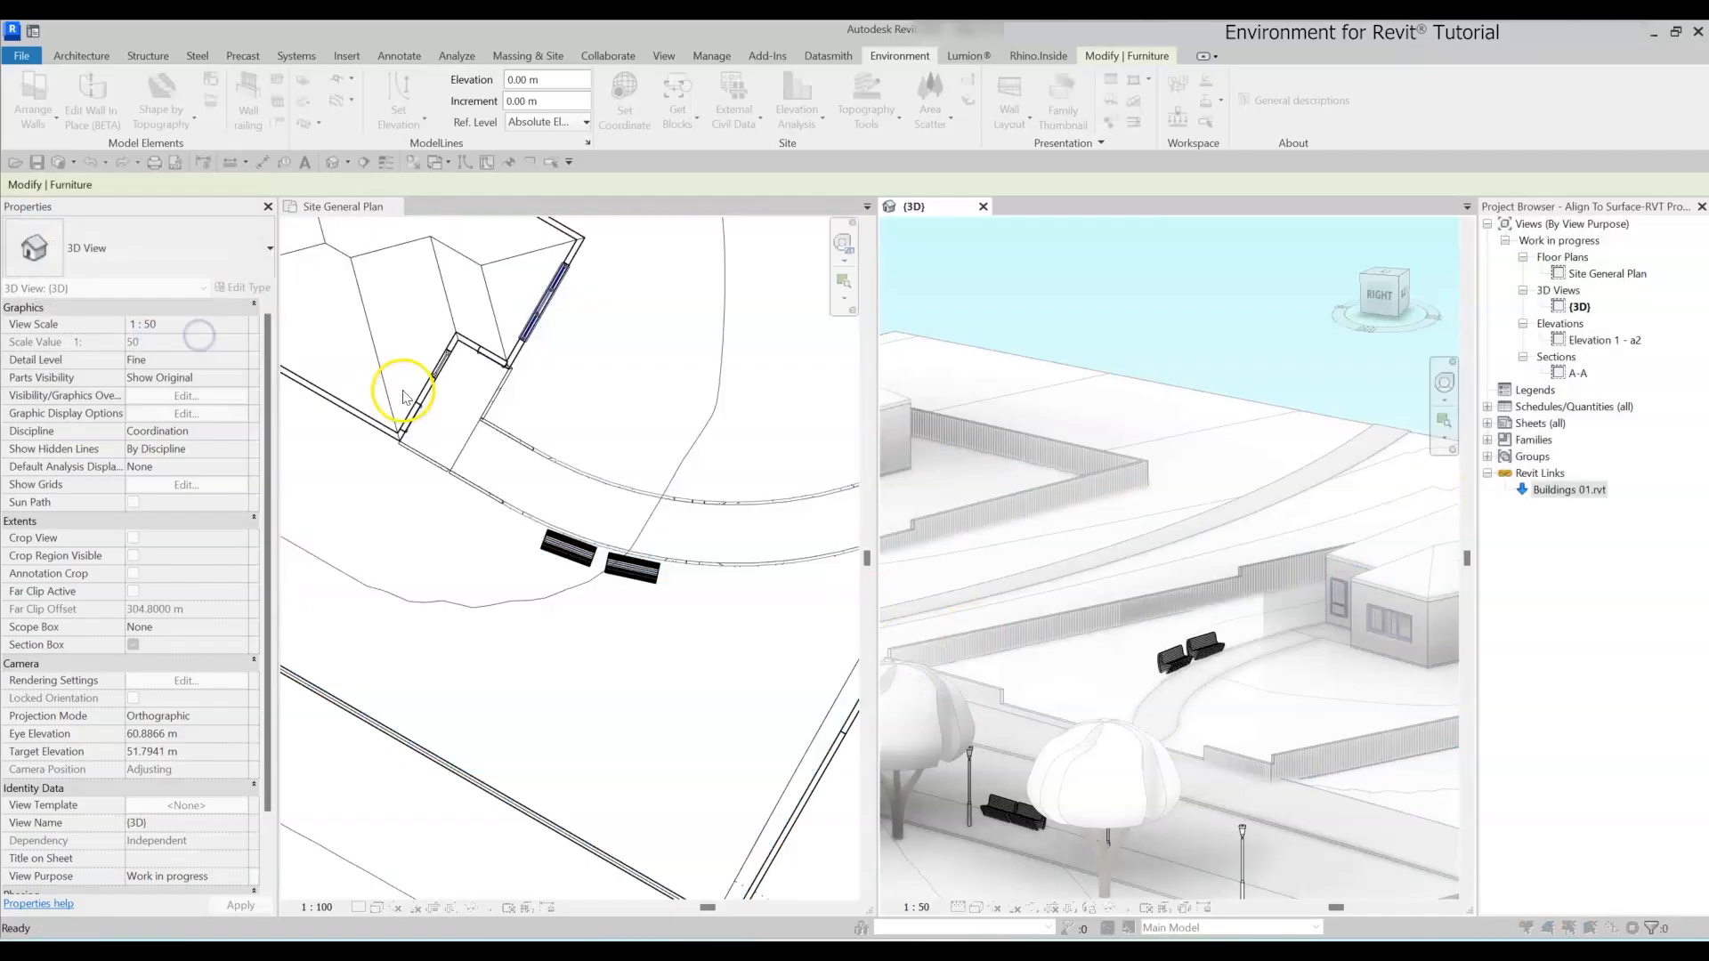
left_click(1223, 635)
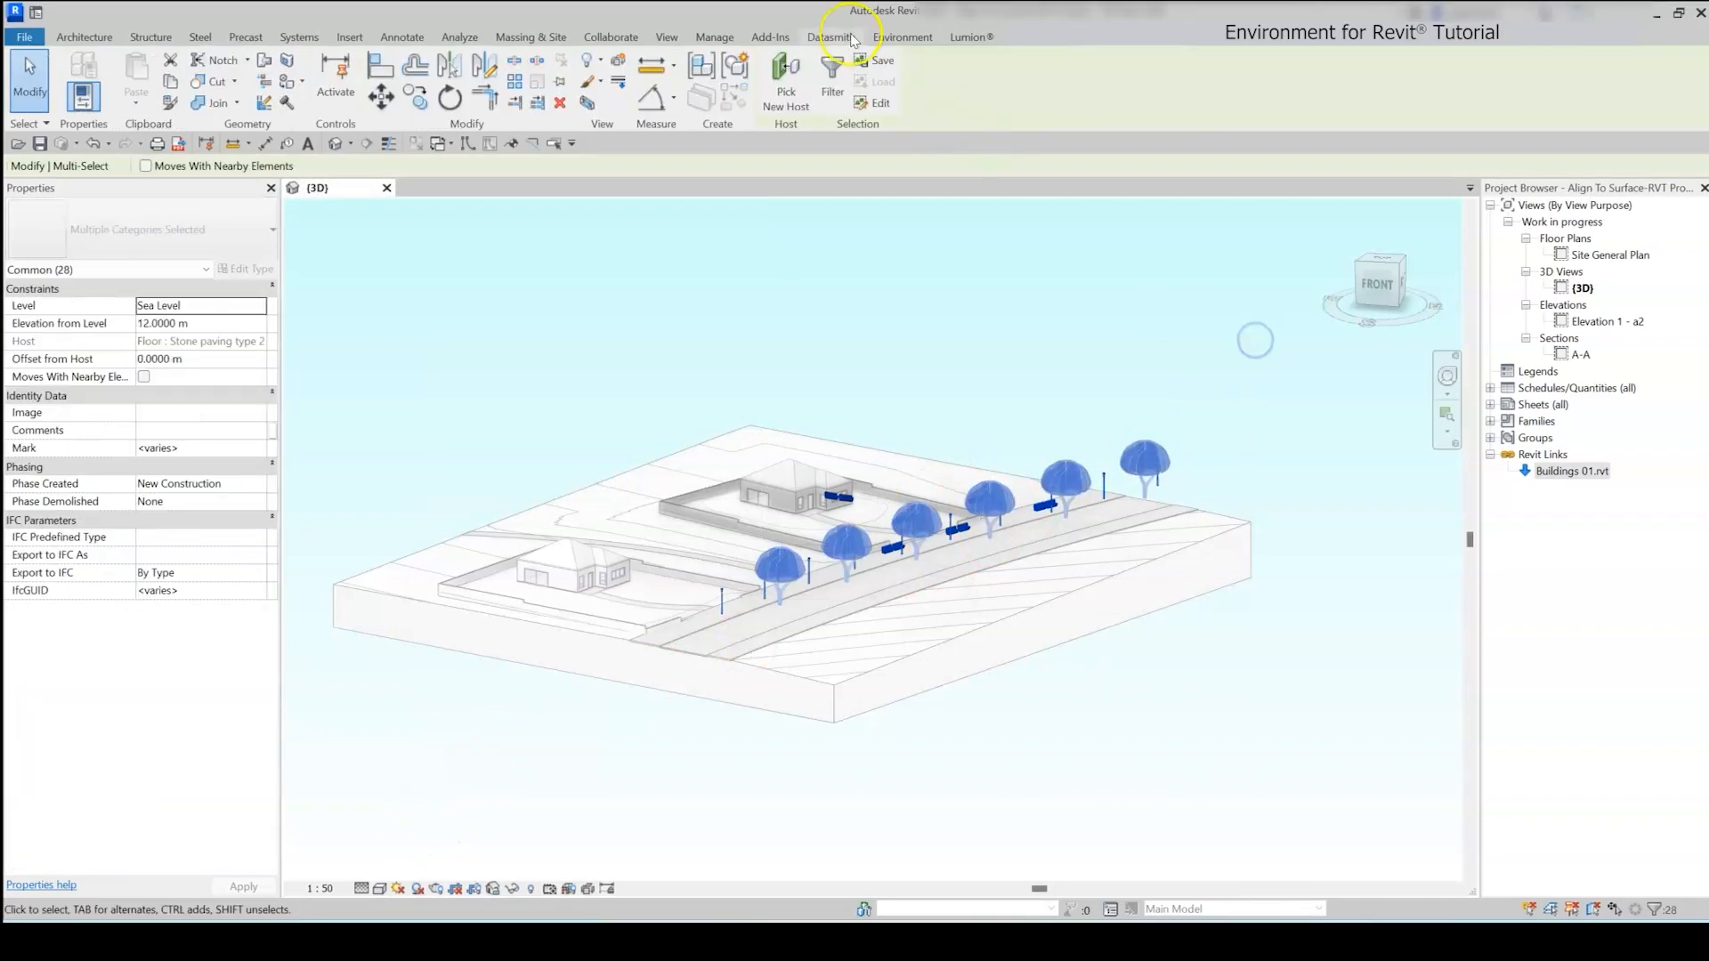
- Align all 28 trees, lamp posts and benches to their own hosts using Find My Host
left_click(903, 36)
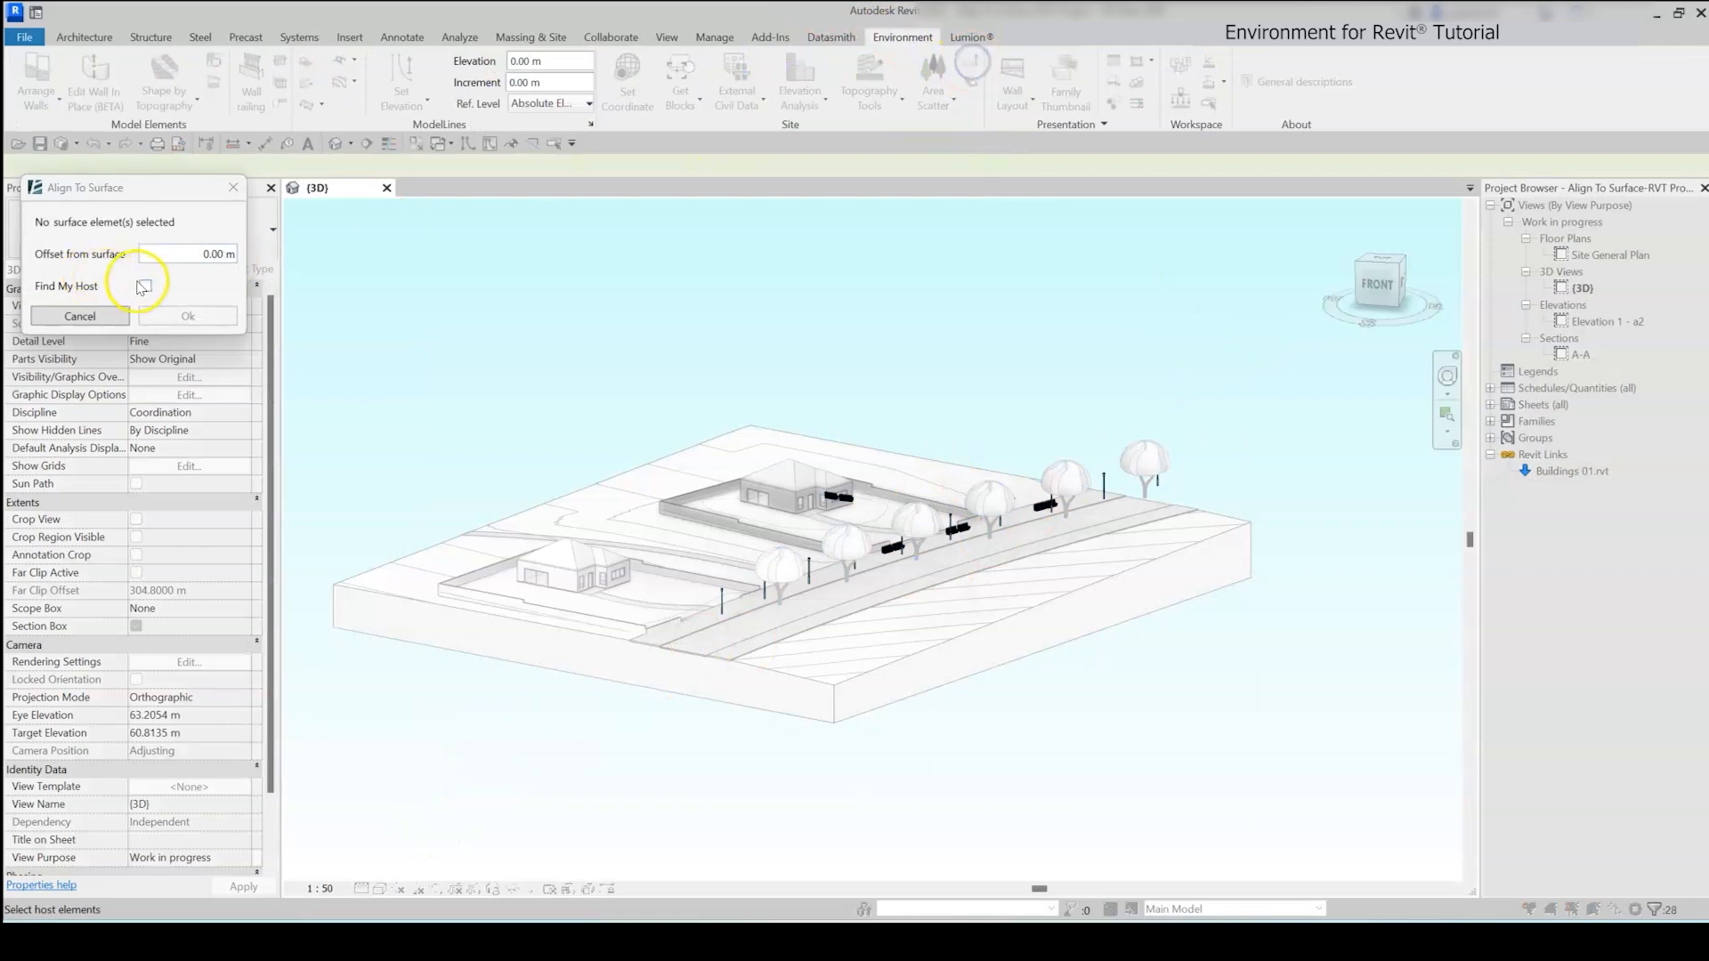
left_click(144, 286)
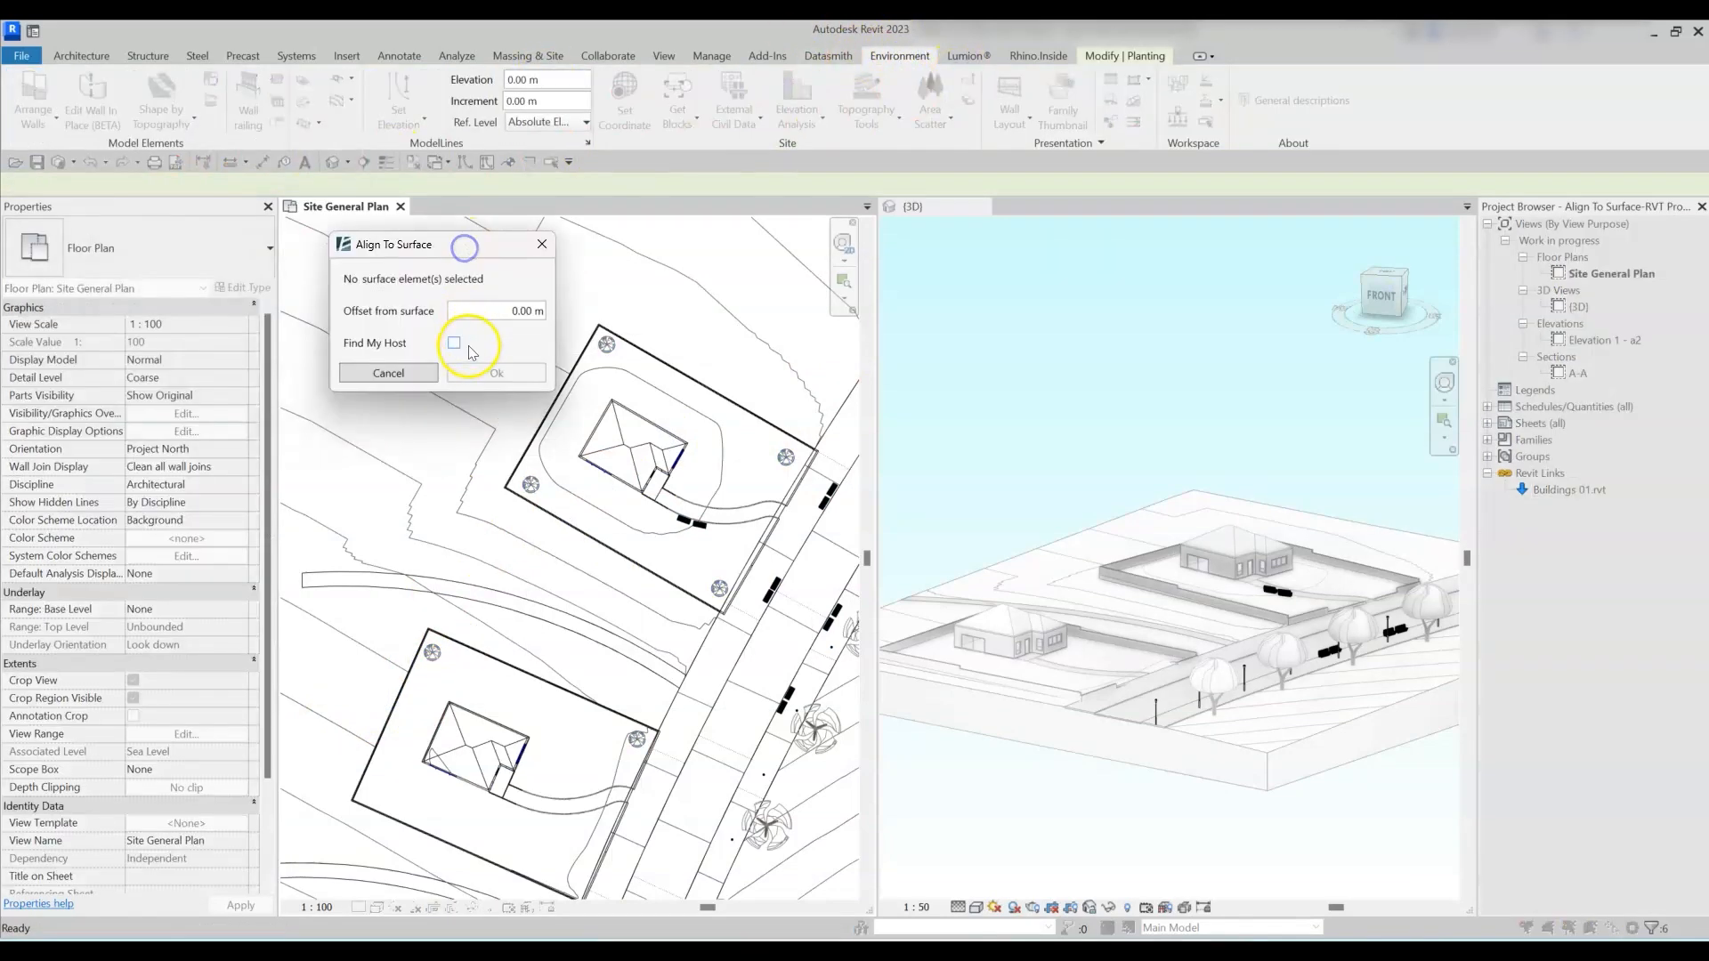
left_click(453, 343)
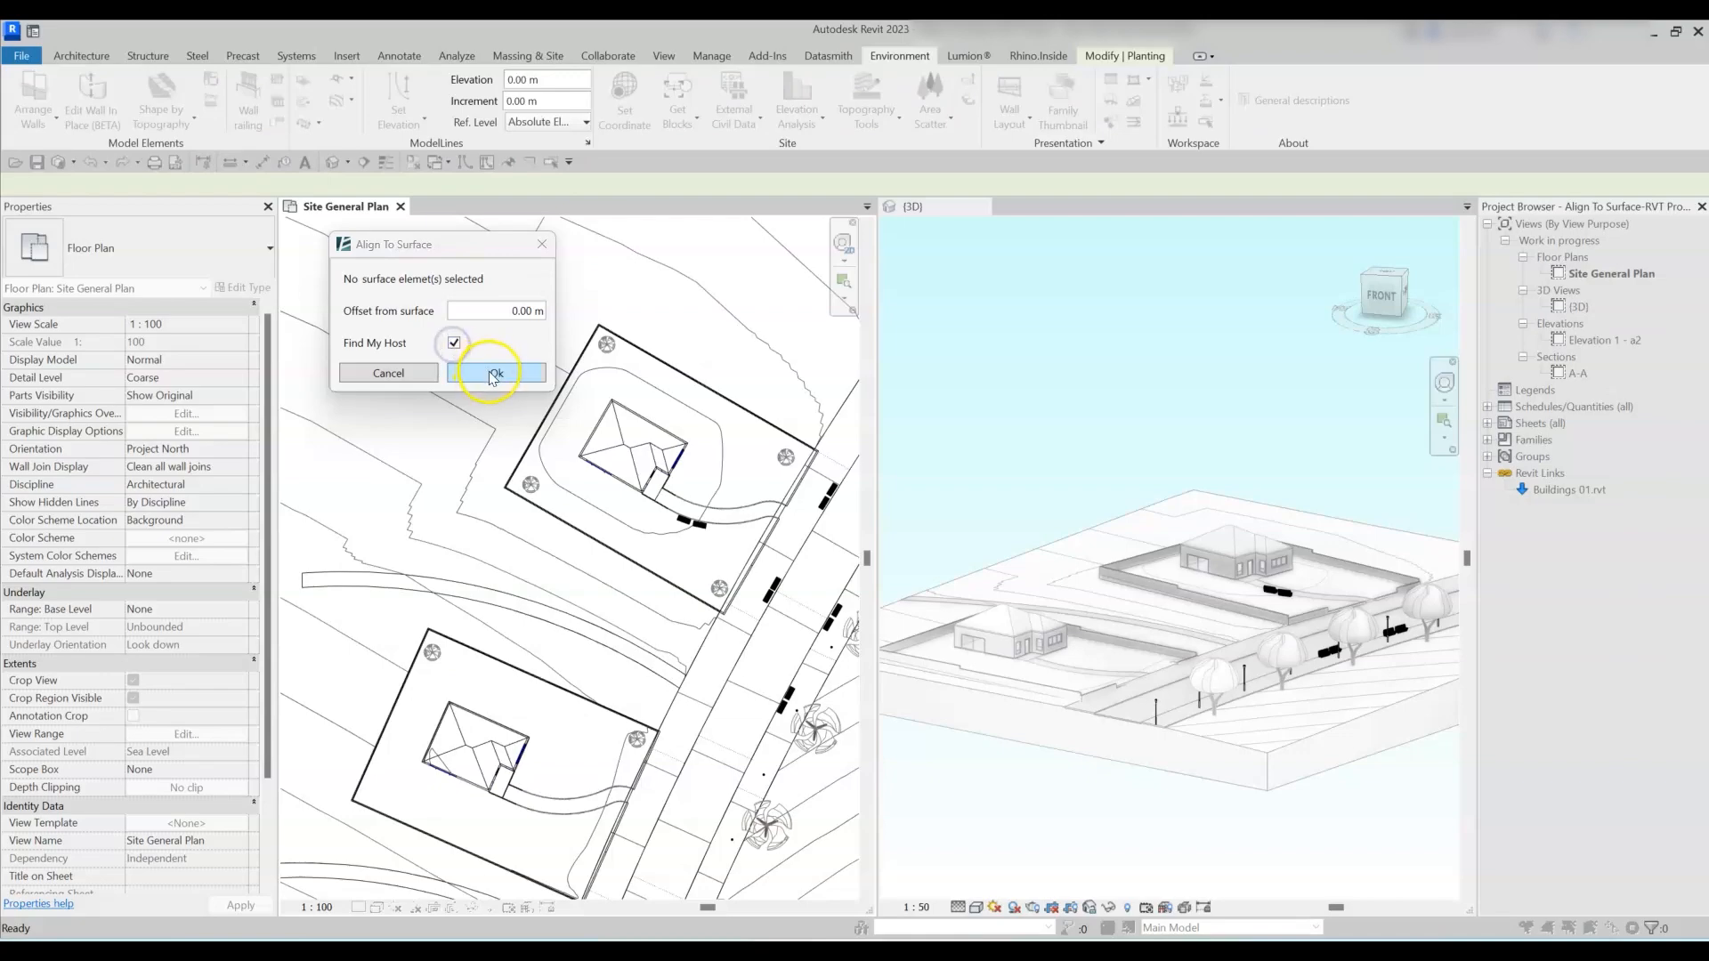
left_click(496, 373)
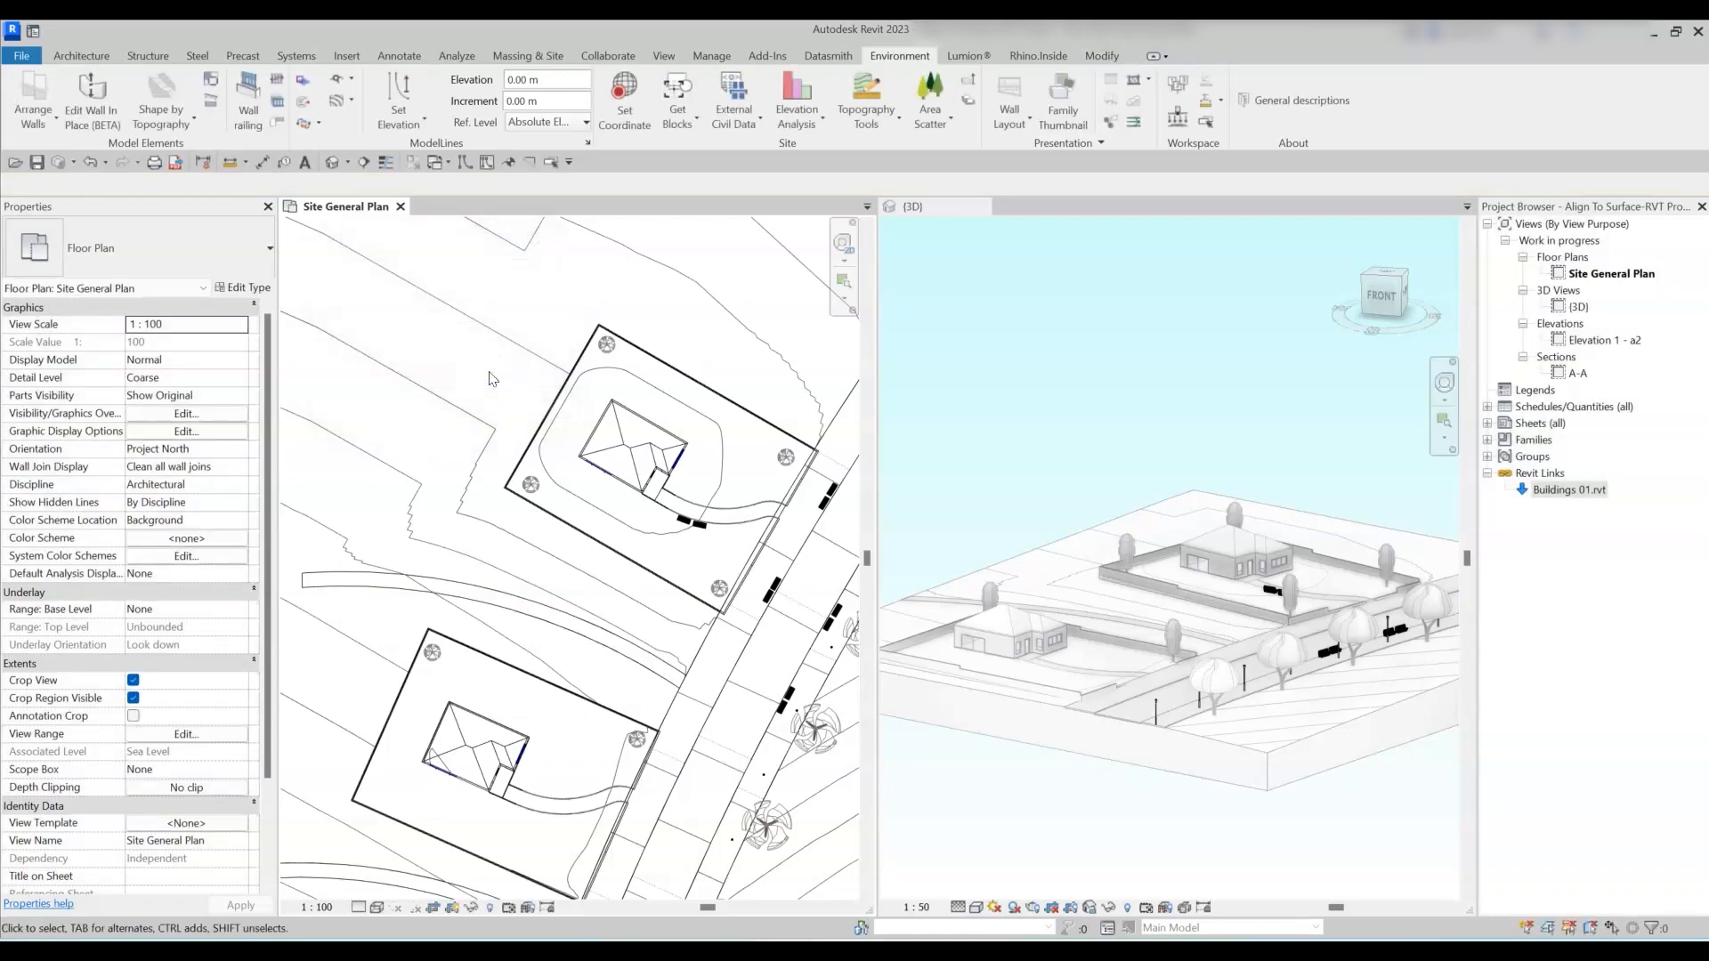